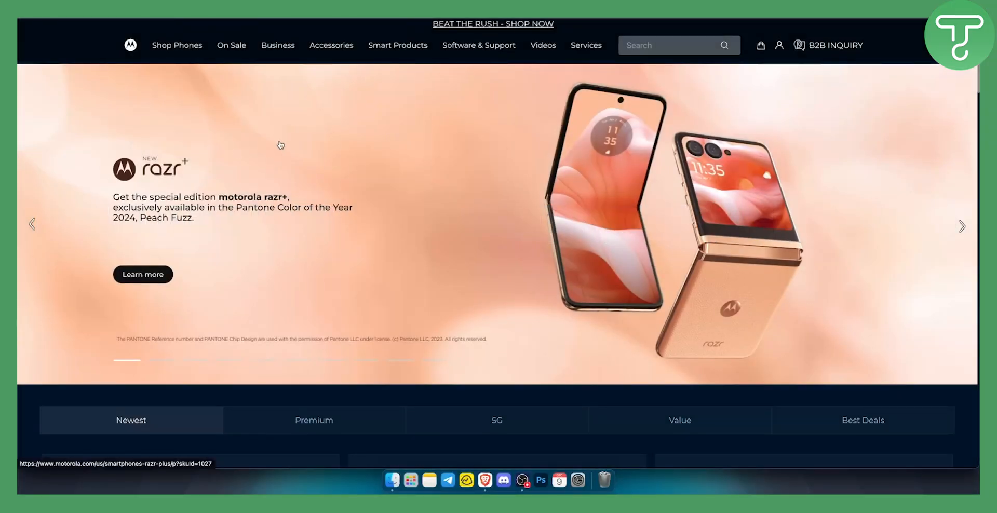
mouse_move(294, 159)
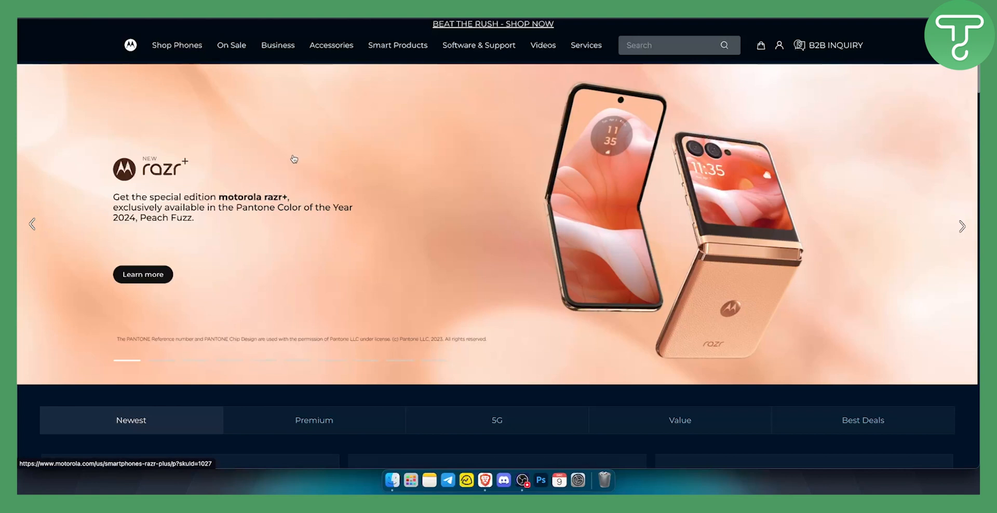
mouse_move(282, 134)
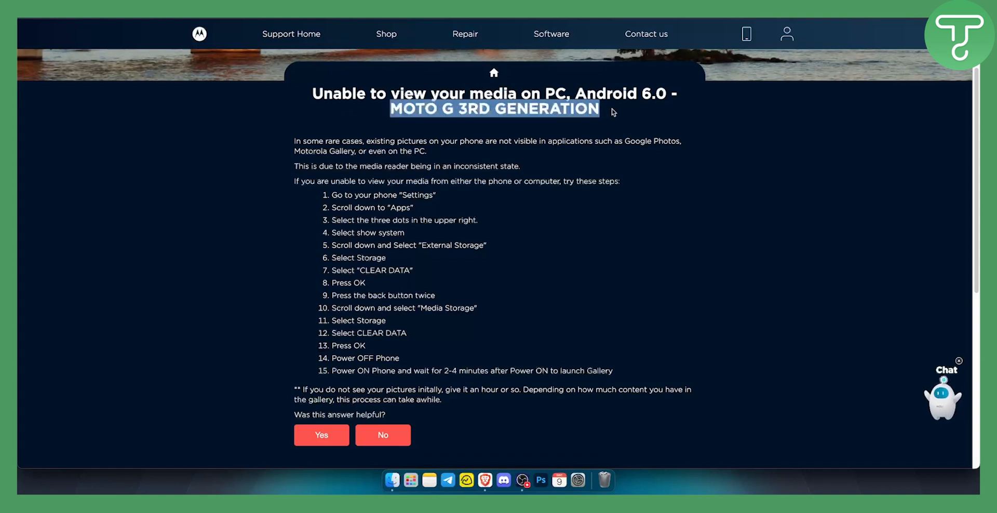
mouse_move(393, 256)
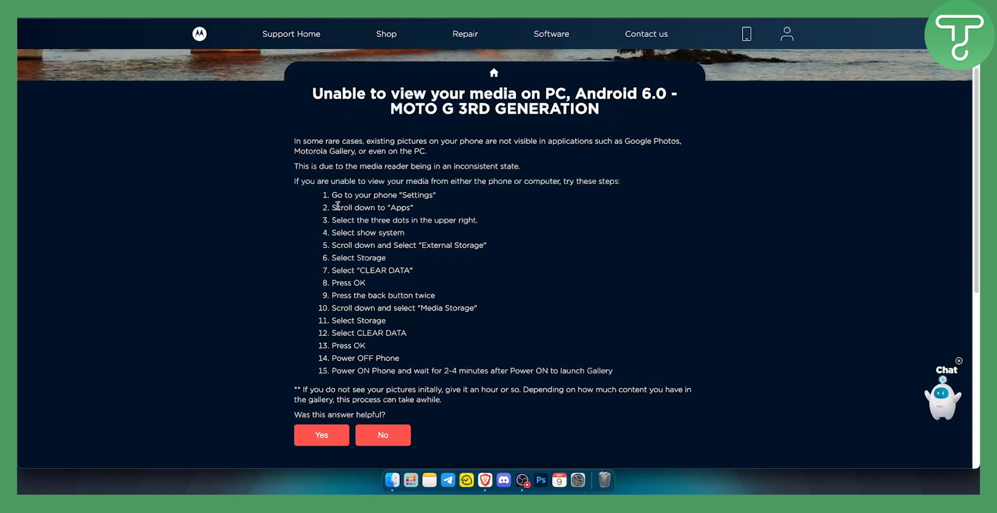
mouse_move(420, 224)
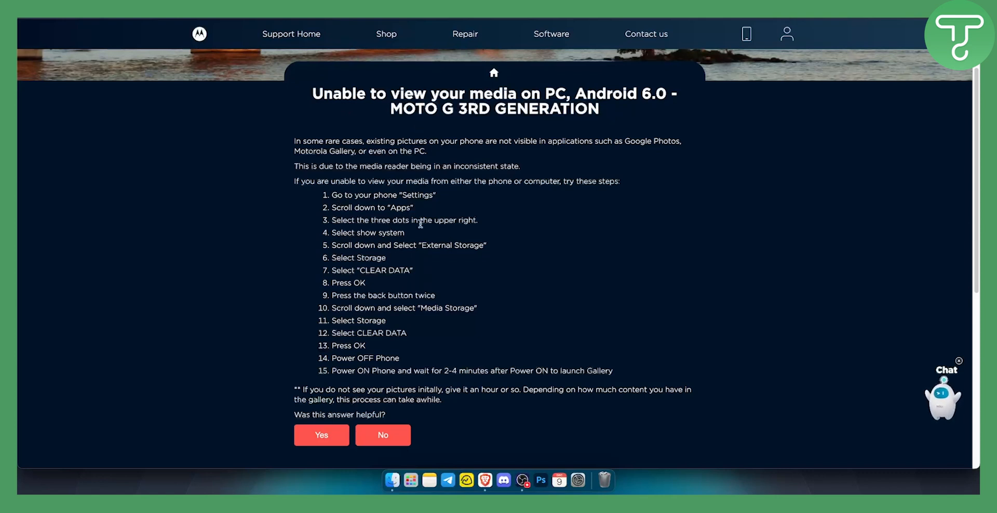
mouse_move(350, 234)
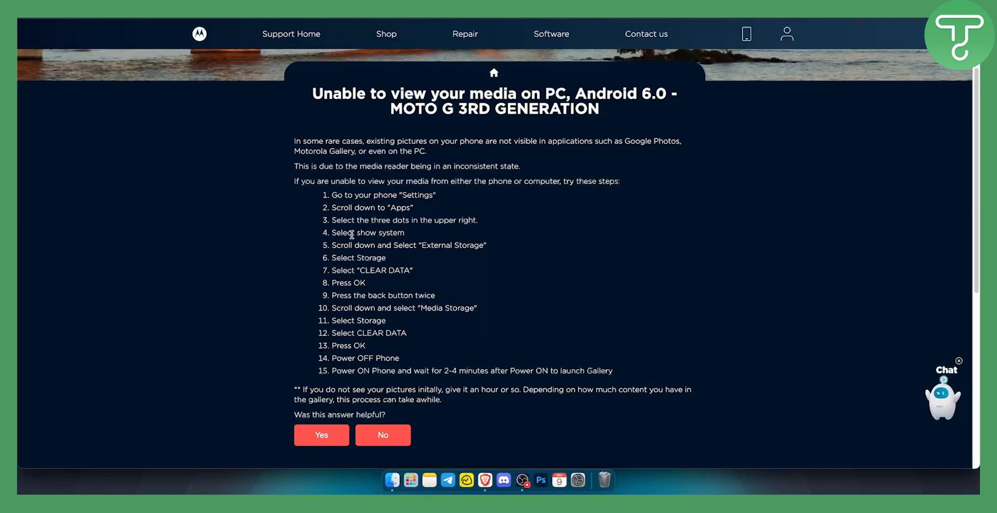
mouse_move(327, 248)
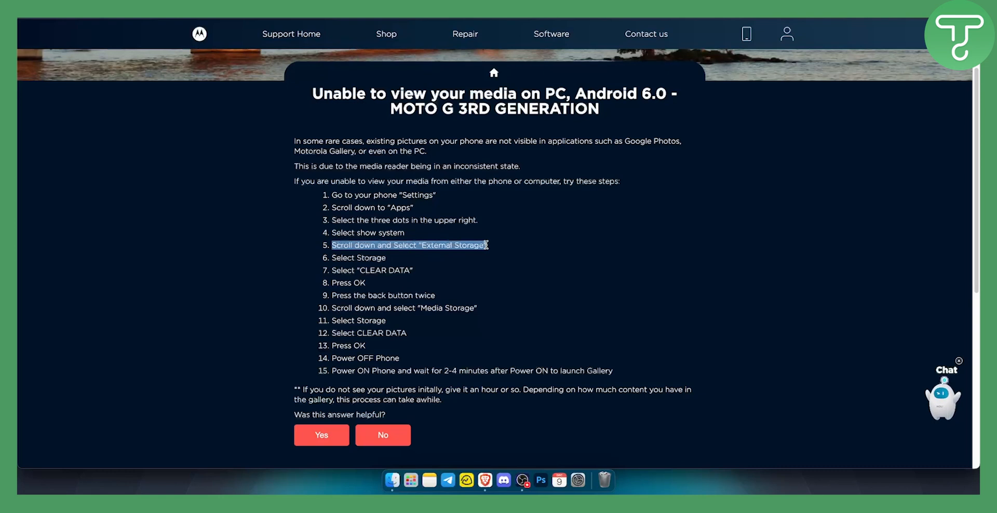
mouse_move(331, 272)
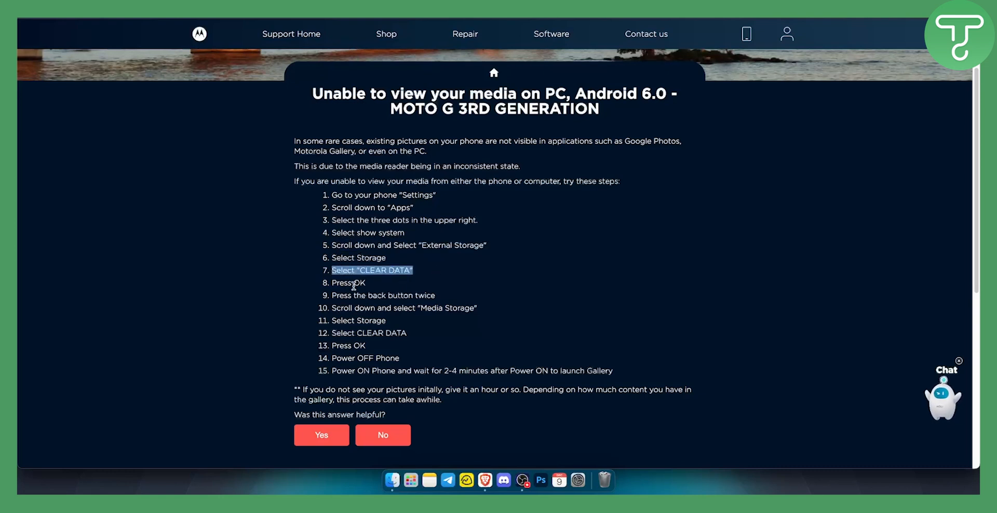
mouse_move(410, 297)
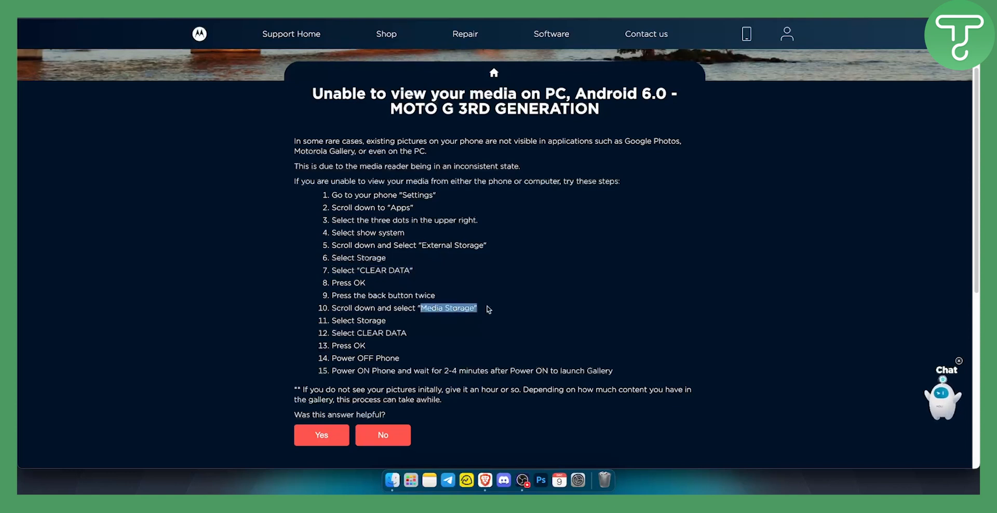
mouse_move(337, 339)
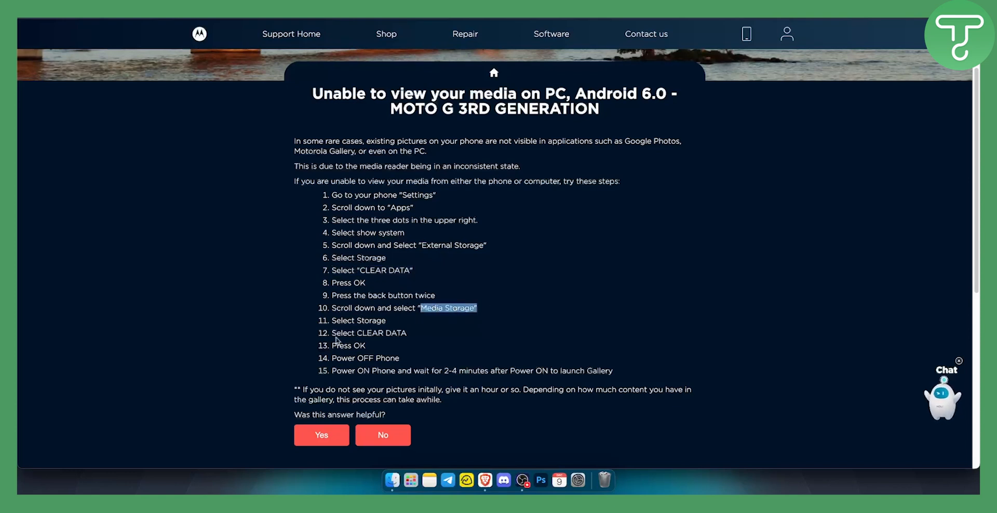
double_click(368, 333)
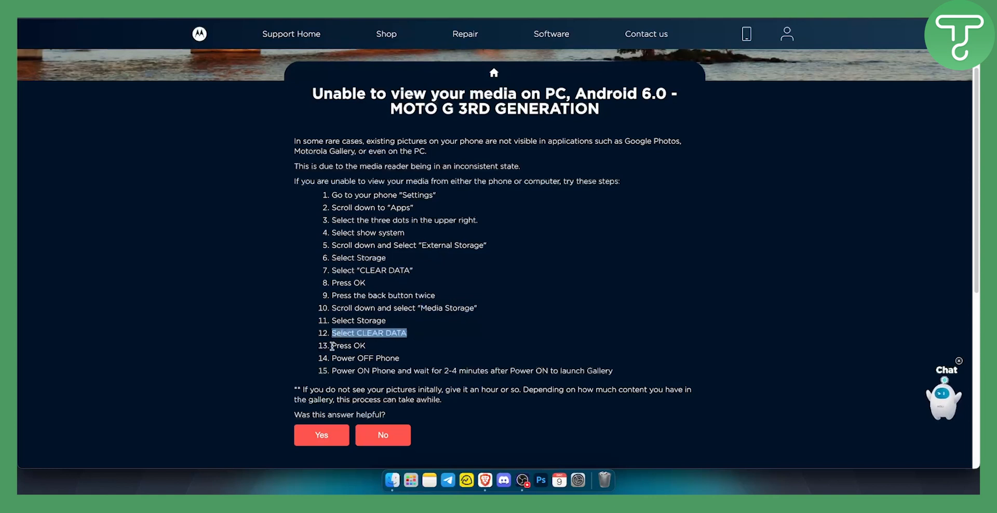
click(333, 359)
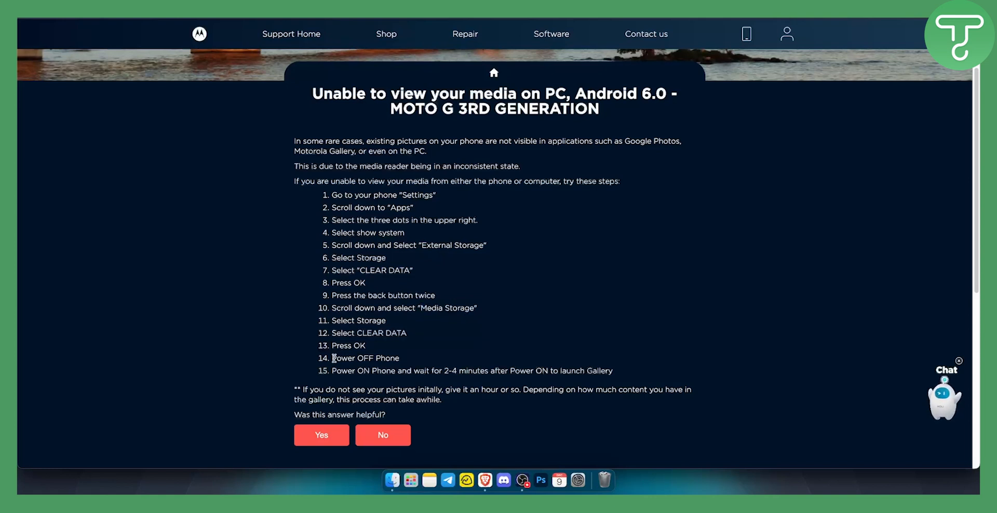
double_click(362, 371)
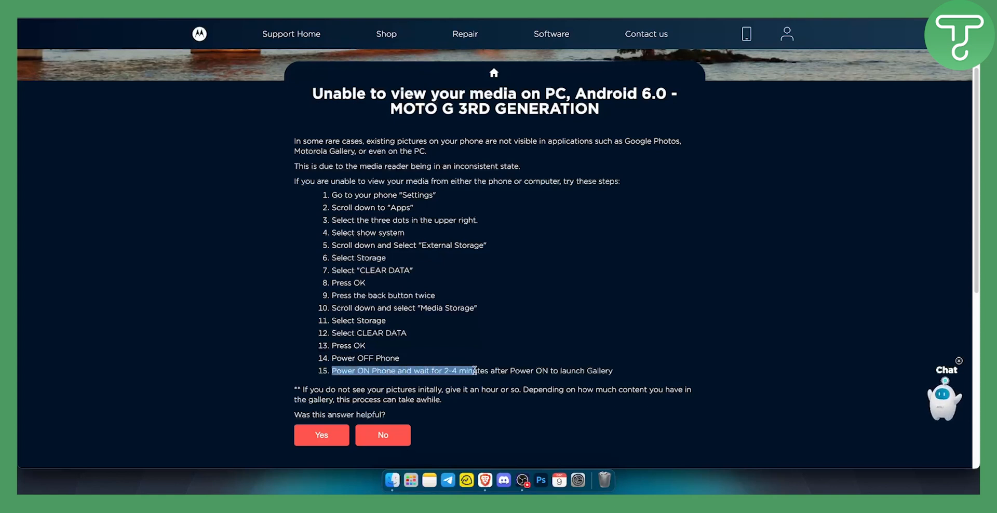
drag(474, 371, 613, 370)
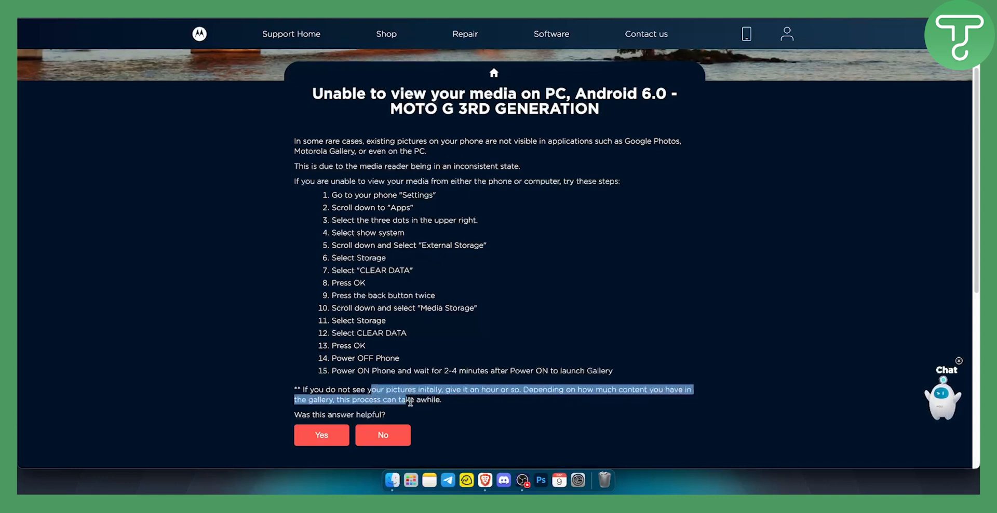
click(539, 307)
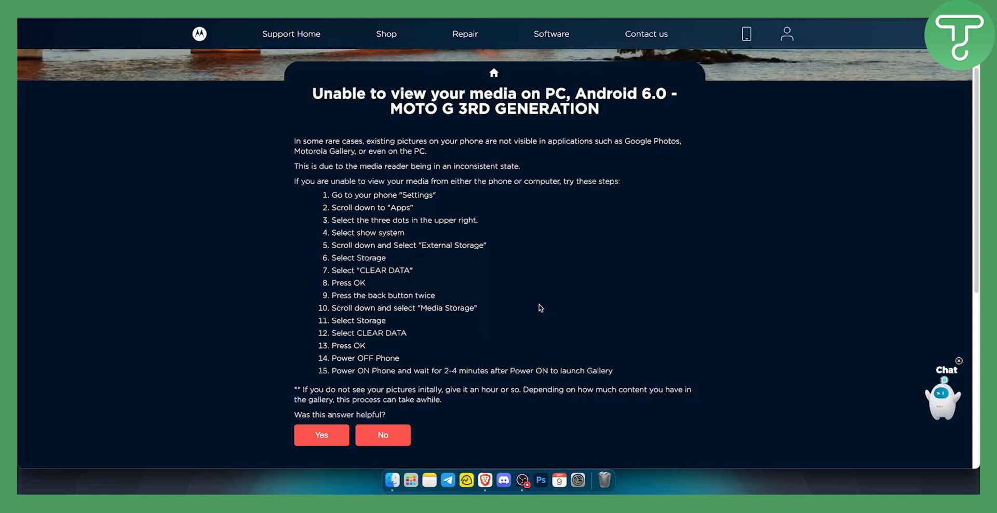
mouse_move(535, 307)
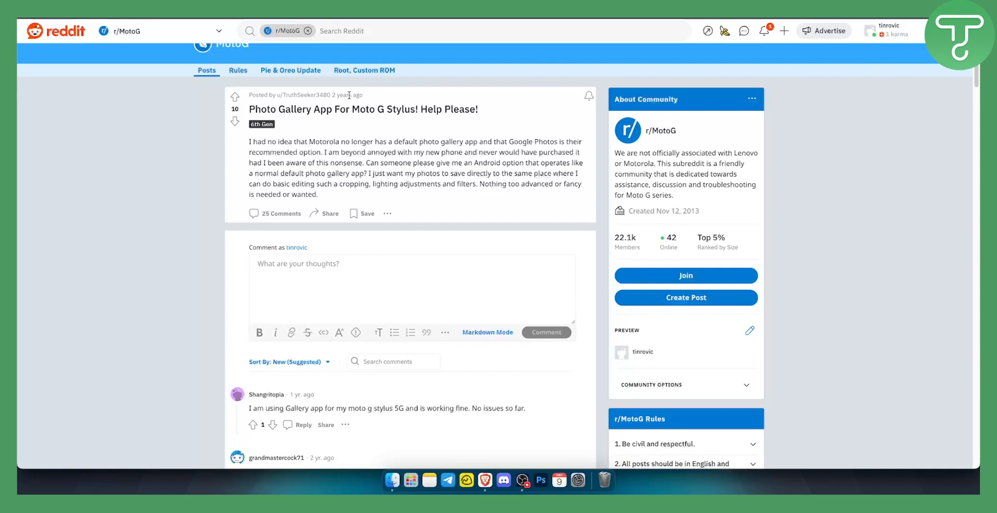
mouse_move(351, 95)
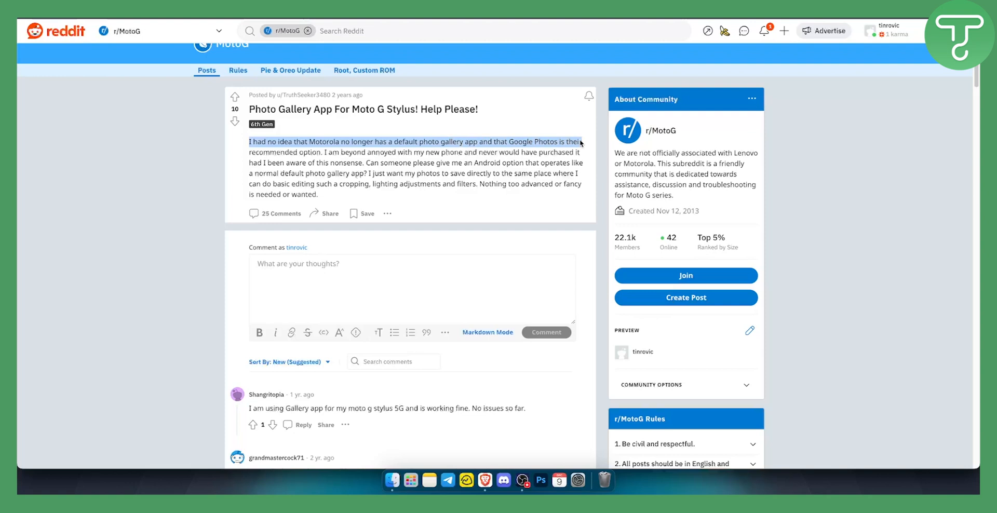
Highlight the opening line of the 'Photo Gallery App For Moto G Stylus' post
drag(580, 142, 324, 152)
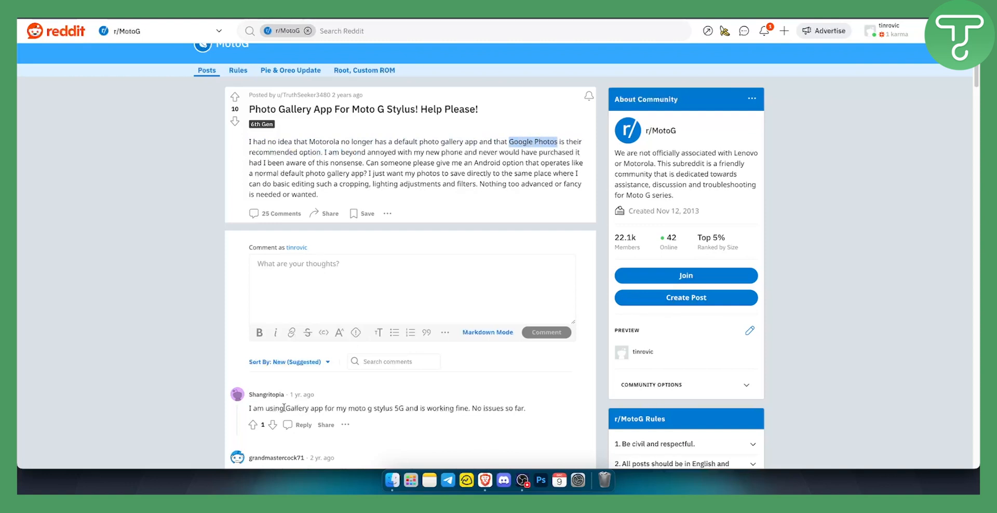
double_click(305, 407)
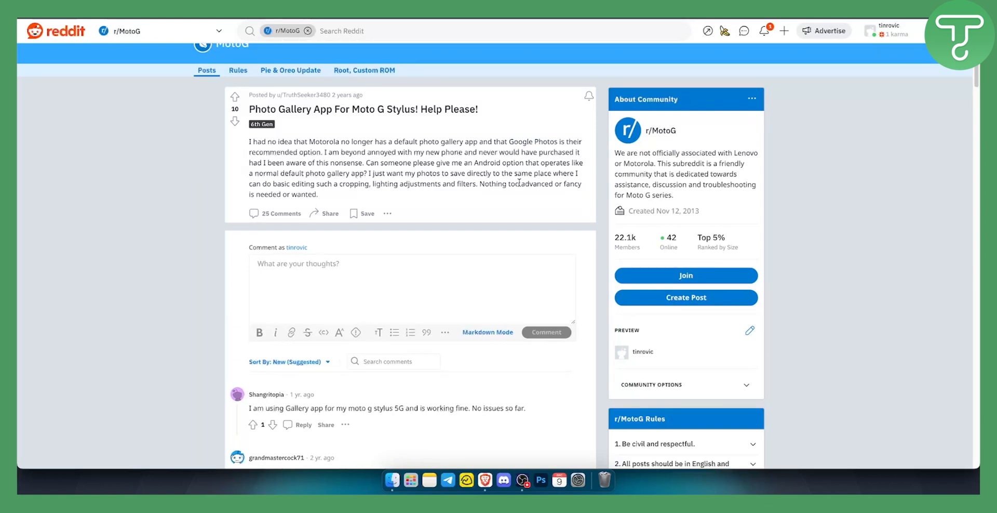
mouse_move(478, 235)
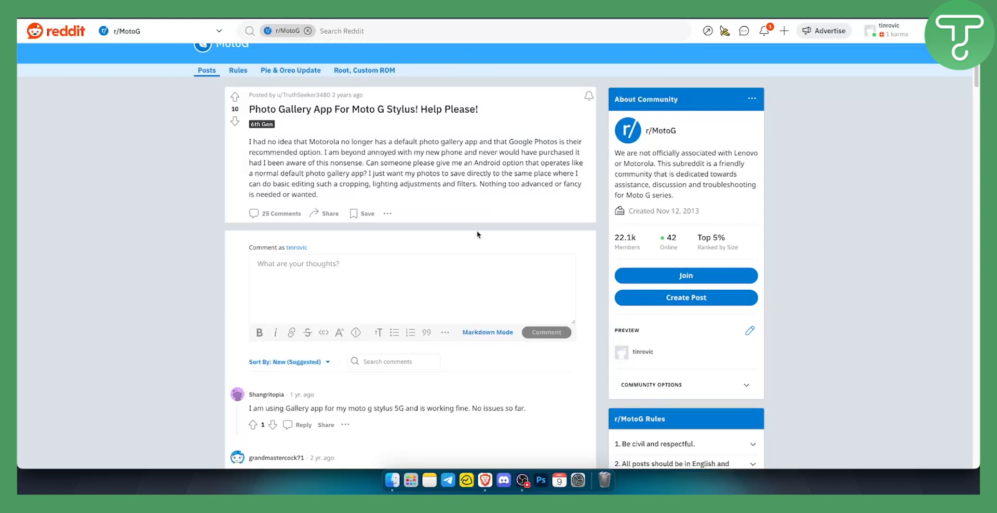
mouse_move(478, 234)
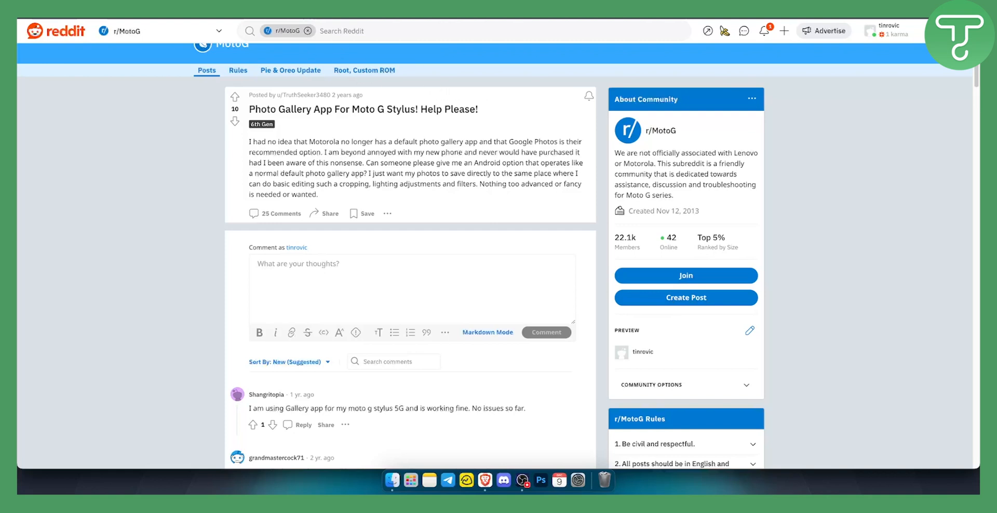
mouse_move(573, 242)
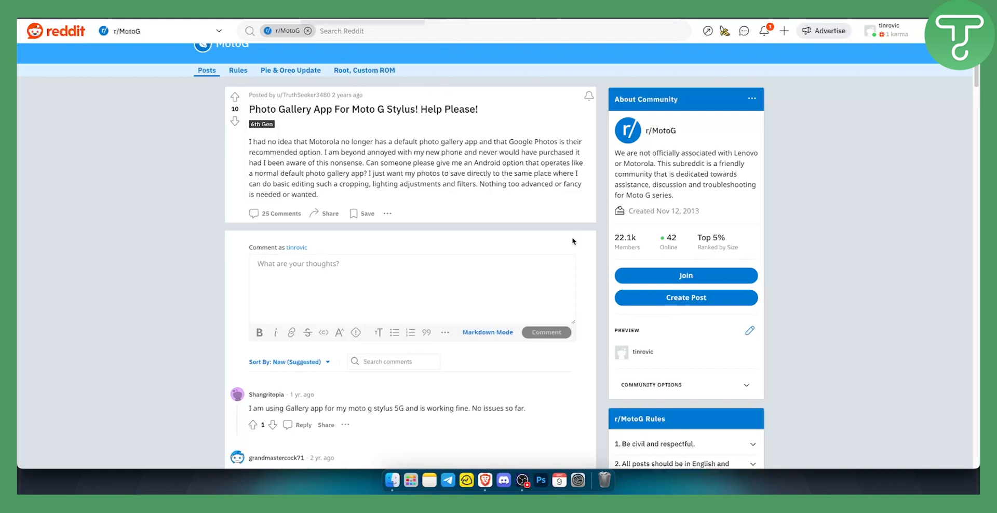
mouse_move(467, 137)
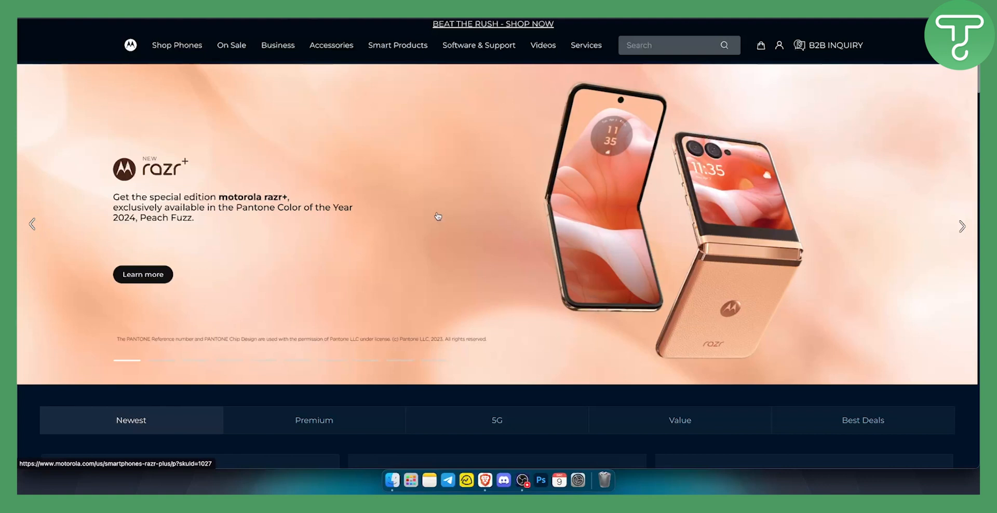
mouse_move(350, 220)
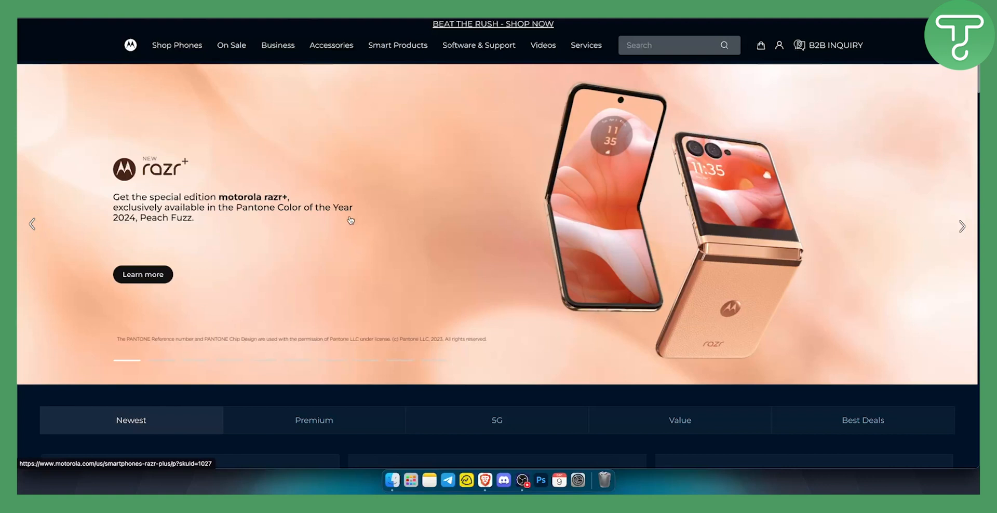